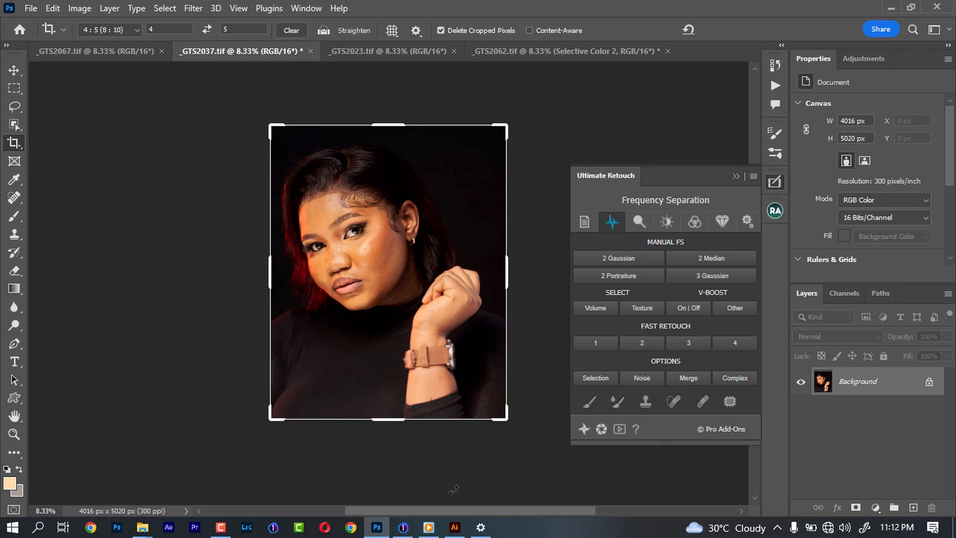
pyautogui.moveTo(420, 486)
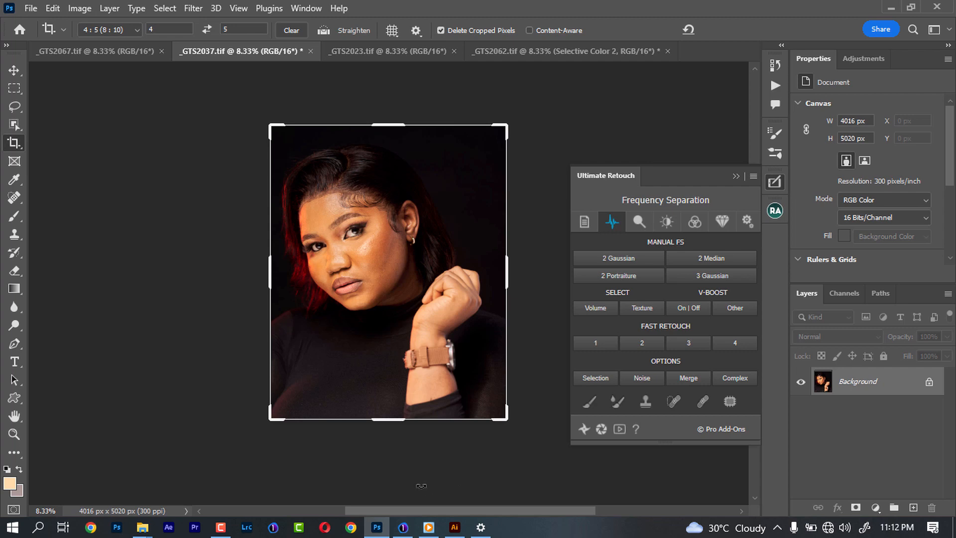
pyautogui.moveTo(460, 502)
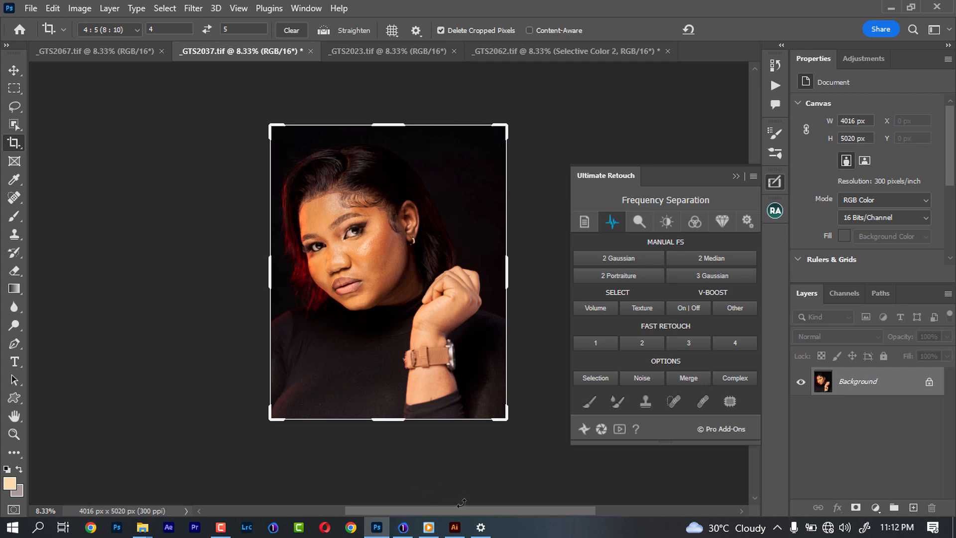
pyautogui.moveTo(453, 489)
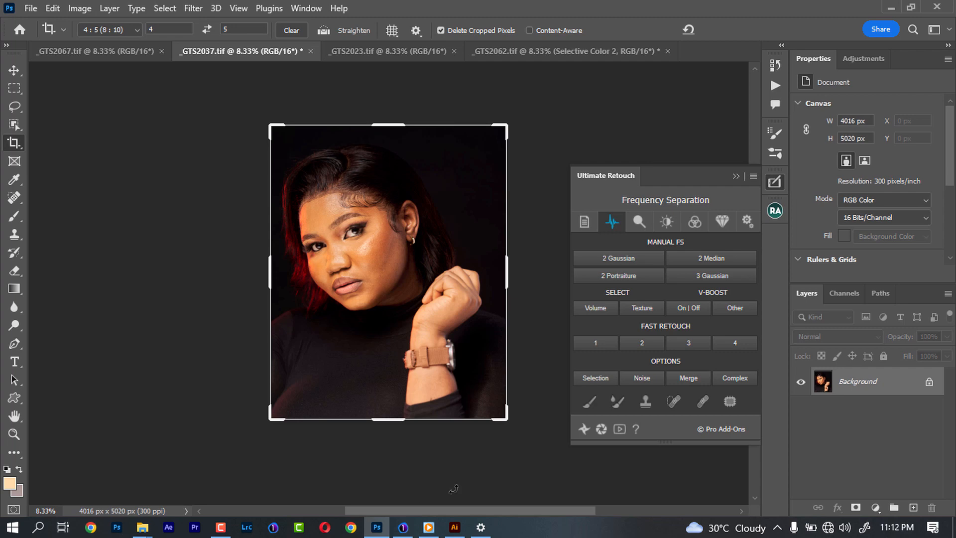
pyautogui.moveTo(415, 488)
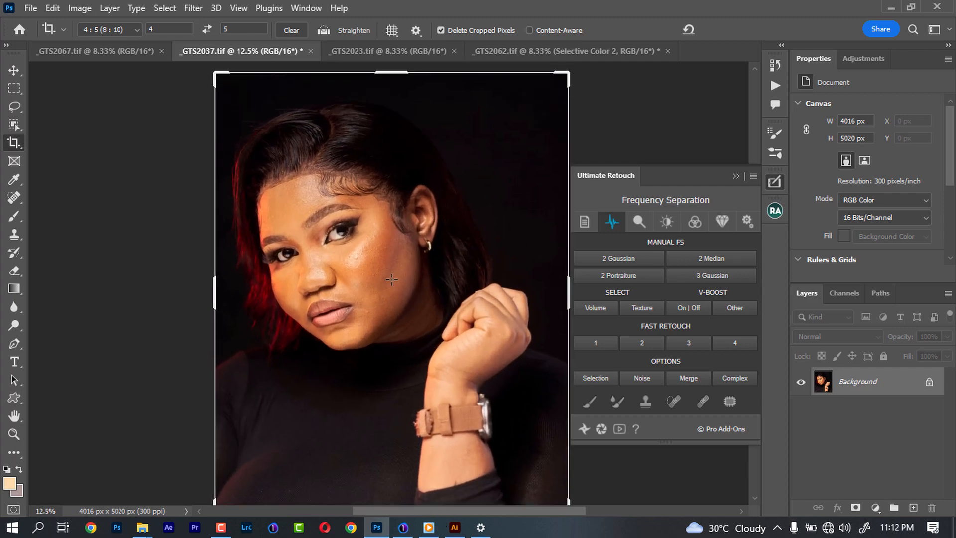
pyautogui.moveTo(445, 377)
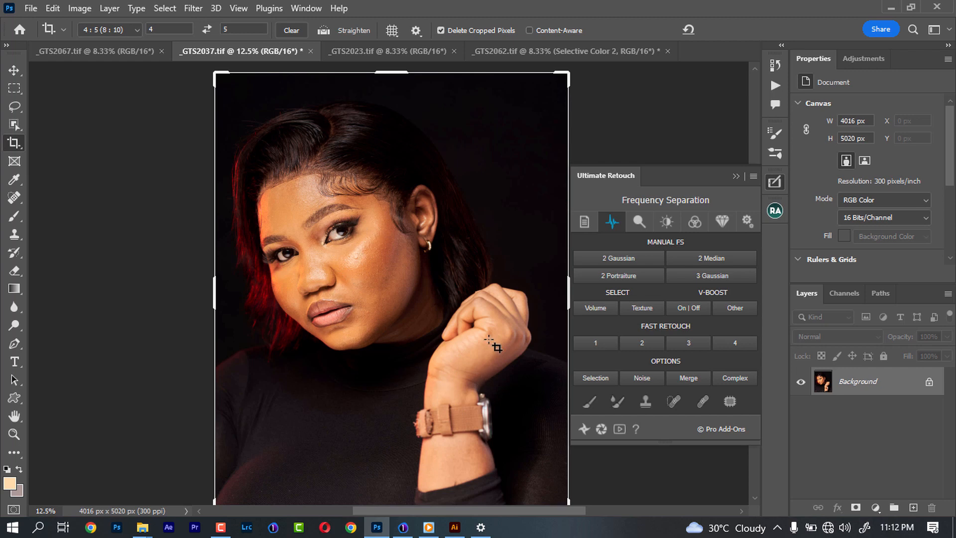
pyautogui.moveTo(311, 262)
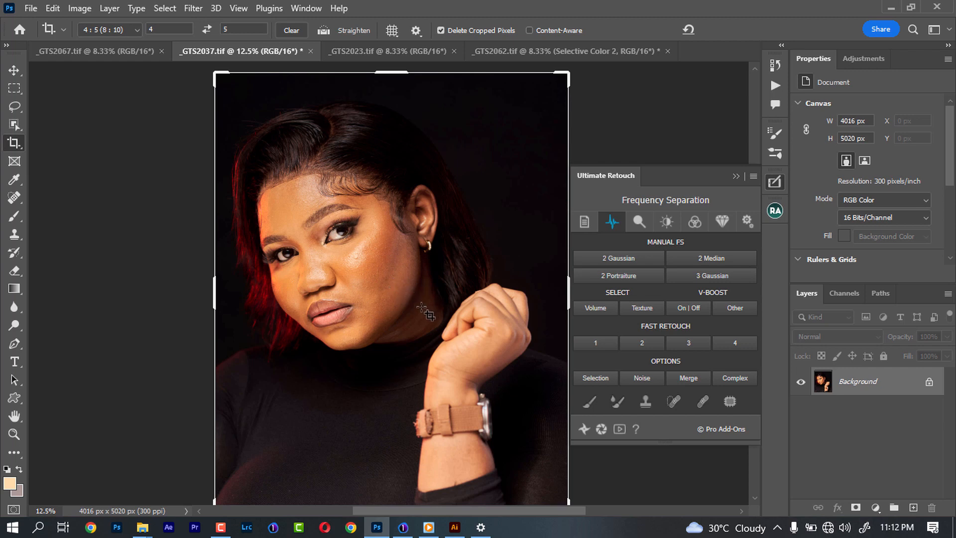
pyautogui.moveTo(446, 302)
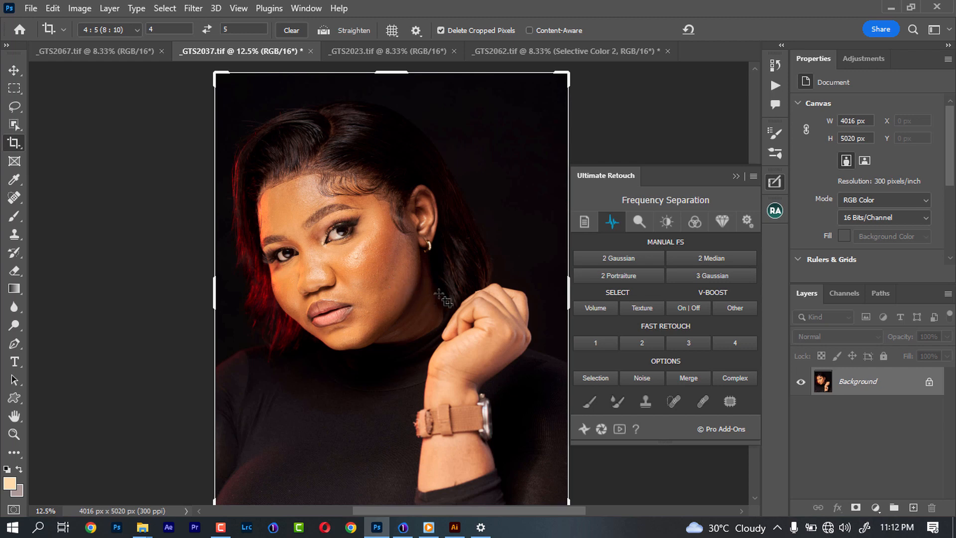
pyautogui.moveTo(436, 299)
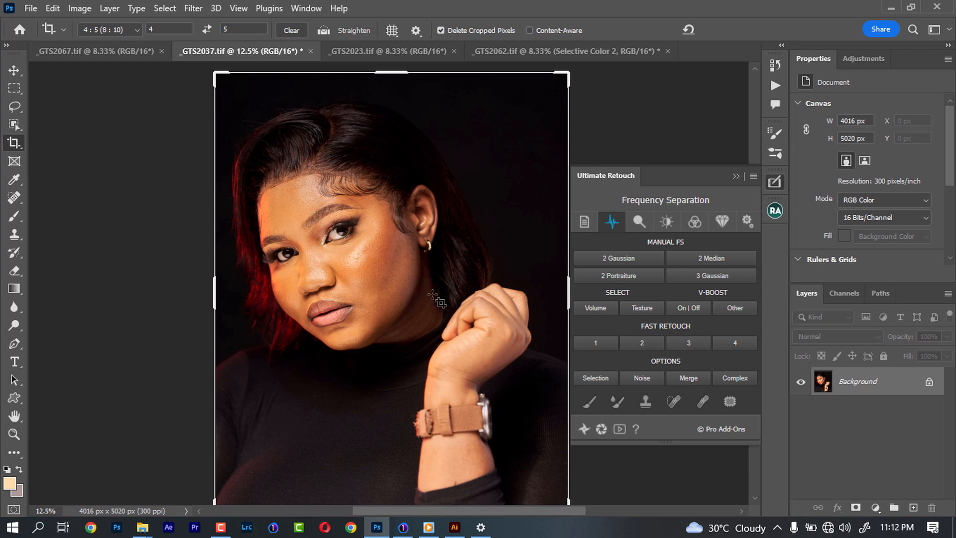
pyautogui.moveTo(880, 445)
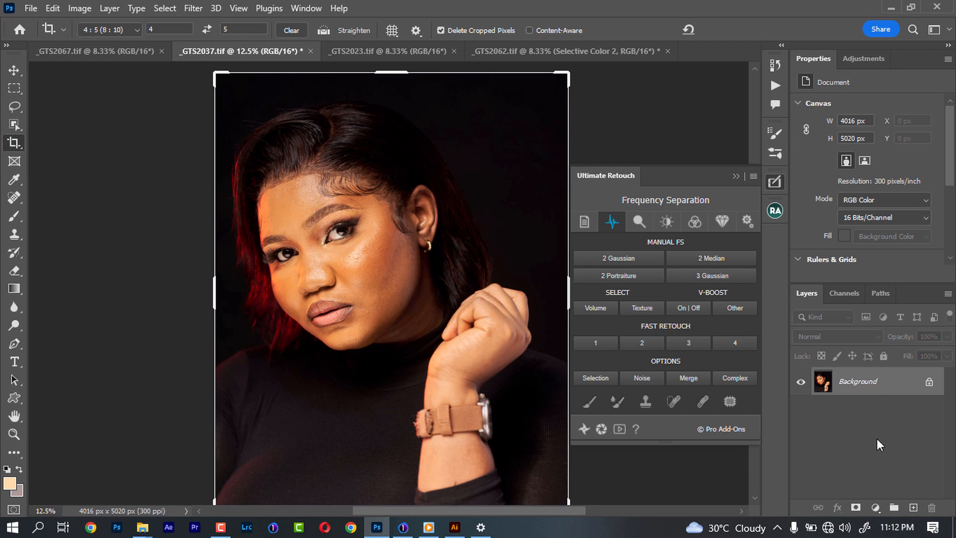
pyautogui.moveTo(462, 339)
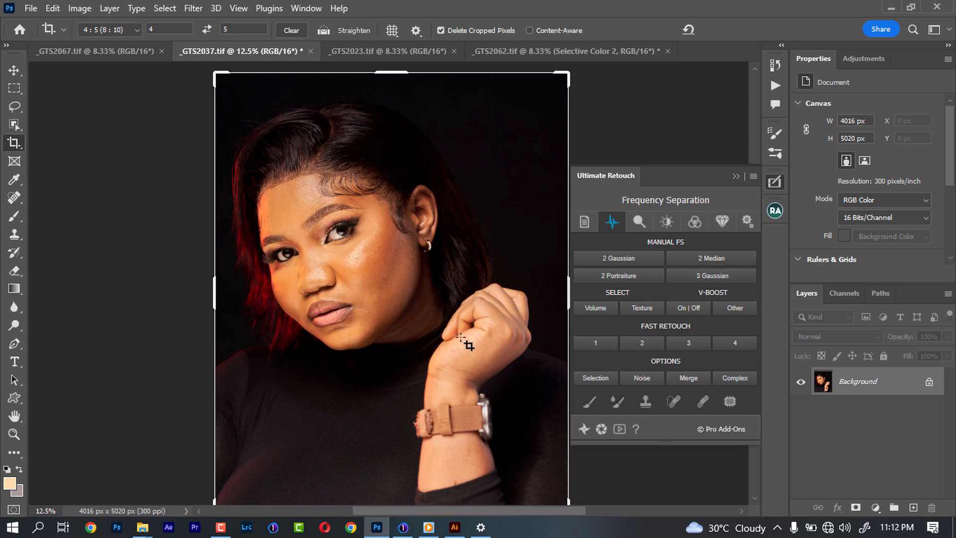
pyautogui.moveTo(886, 487)
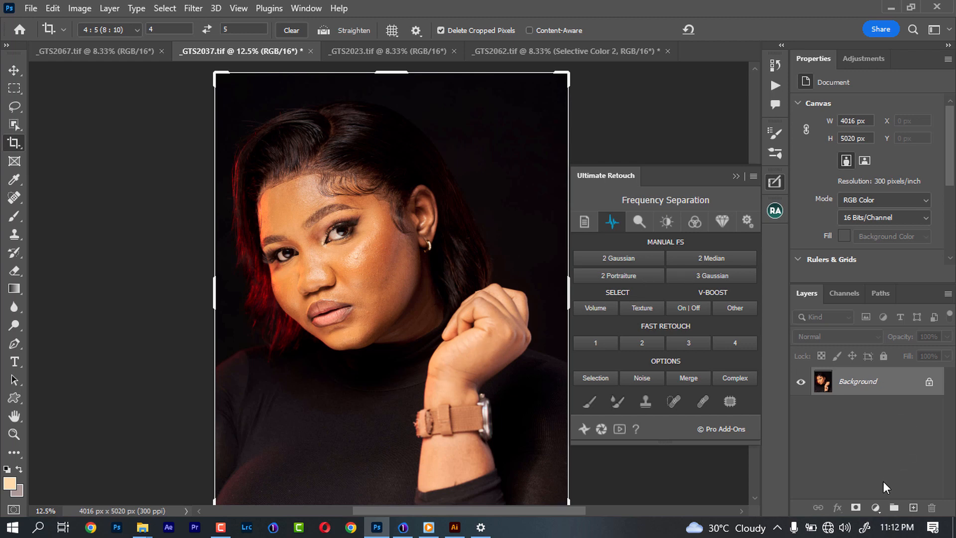
pyautogui.moveTo(873, 503)
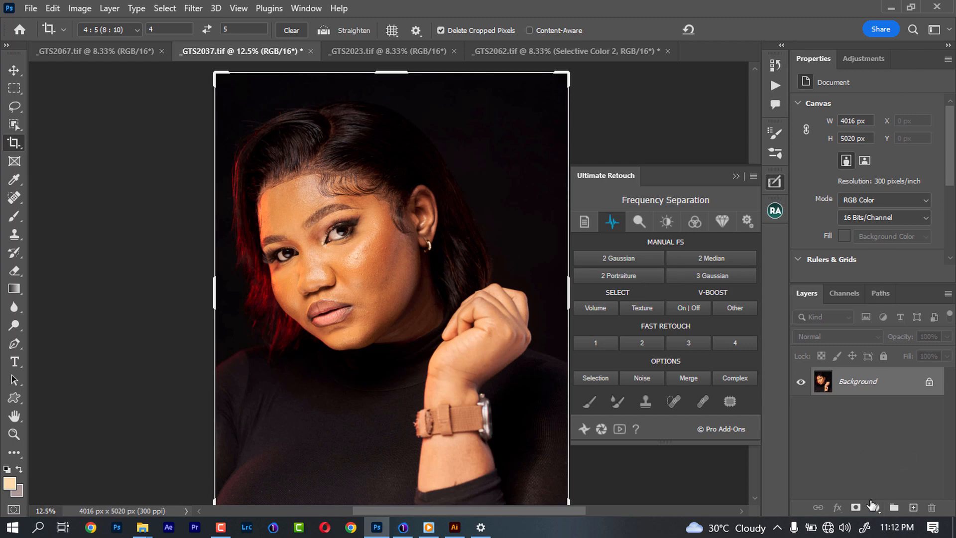
# Add a Curves layer raising midtones, masked so only the face is brightened
pyautogui.click(883, 508)
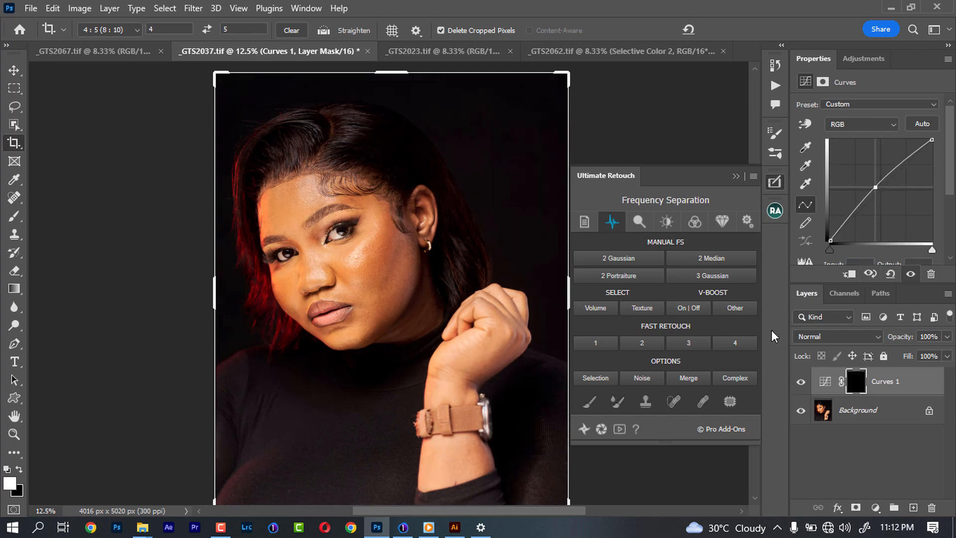
pyautogui.click(13, 216)
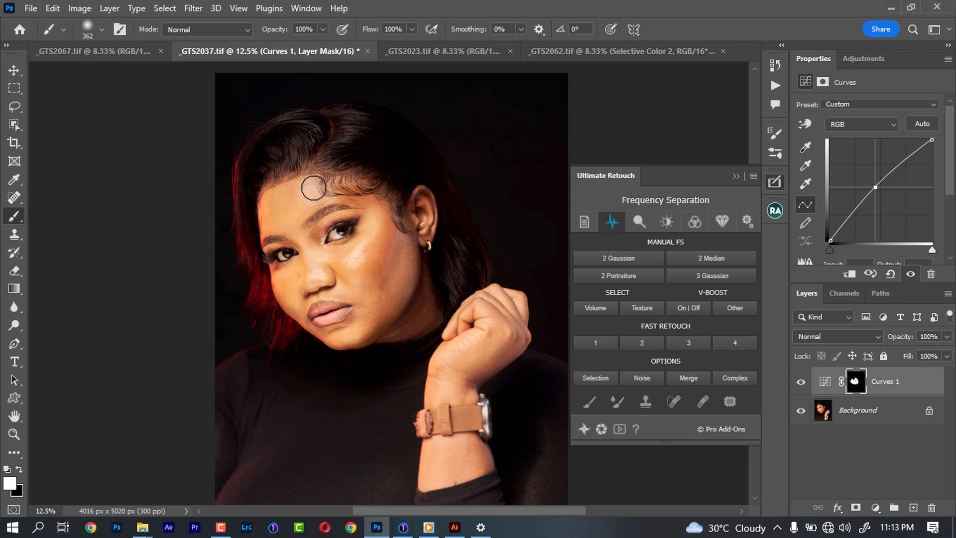
pyautogui.moveTo(422, 234)
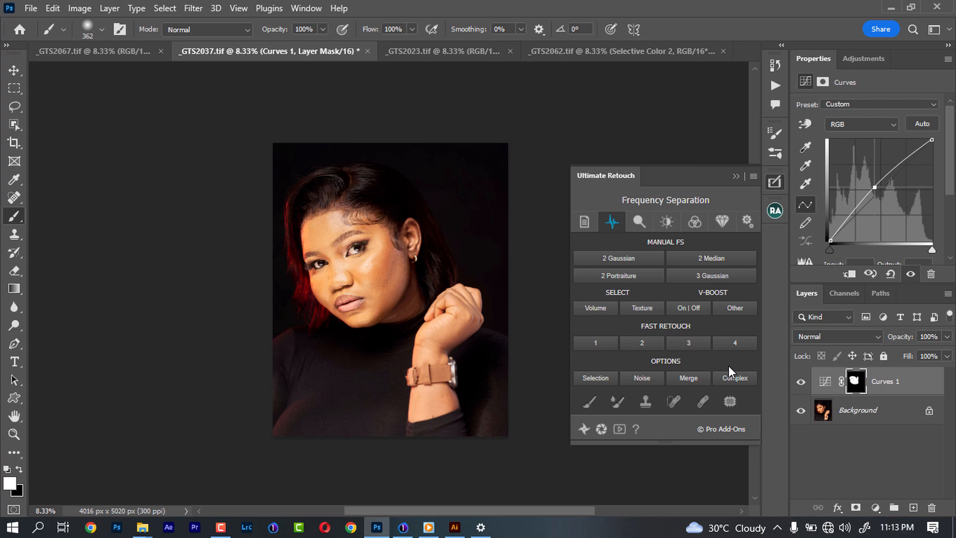
pyautogui.moveTo(698, 375)
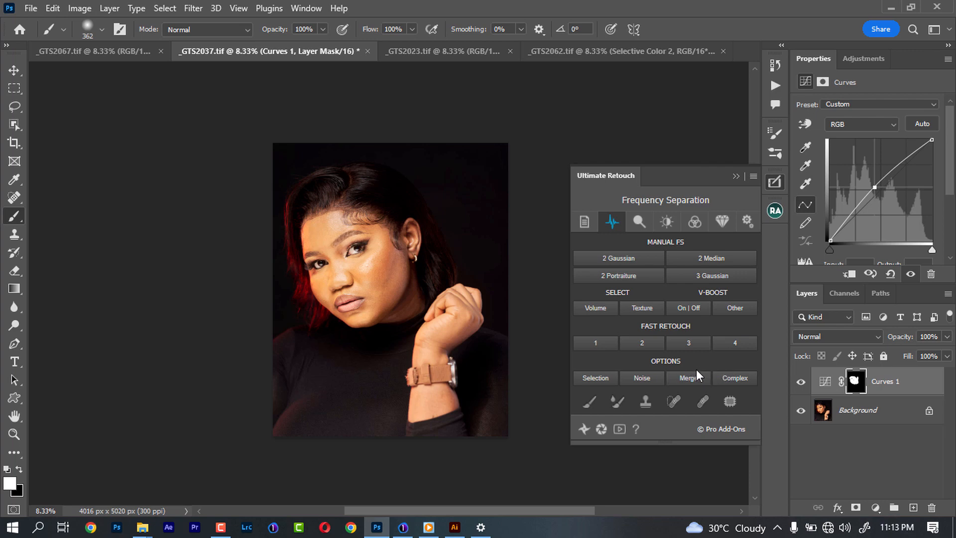
pyautogui.moveTo(668, 304)
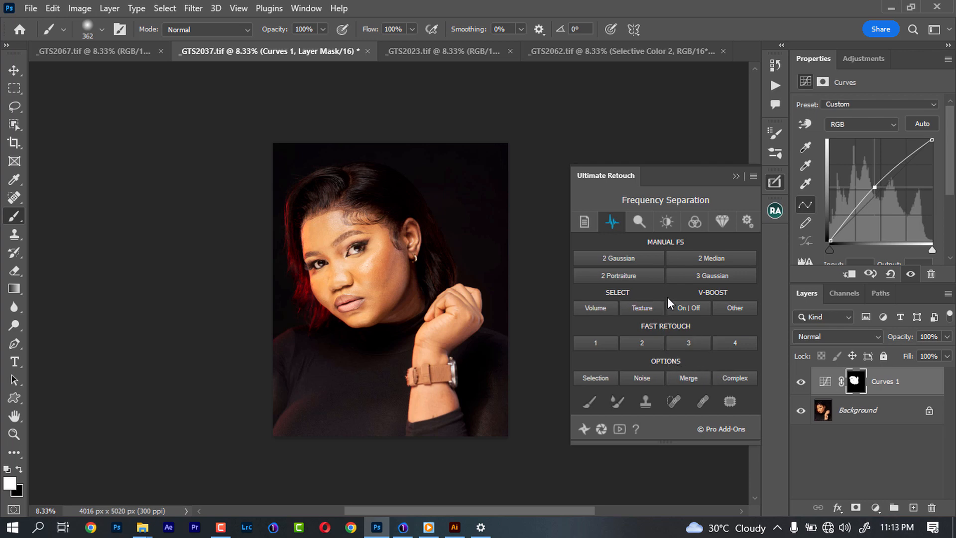
# Add Selective Color with Yellows' yellow at -14, reusing the Curves face mask
pyautogui.click(875, 507)
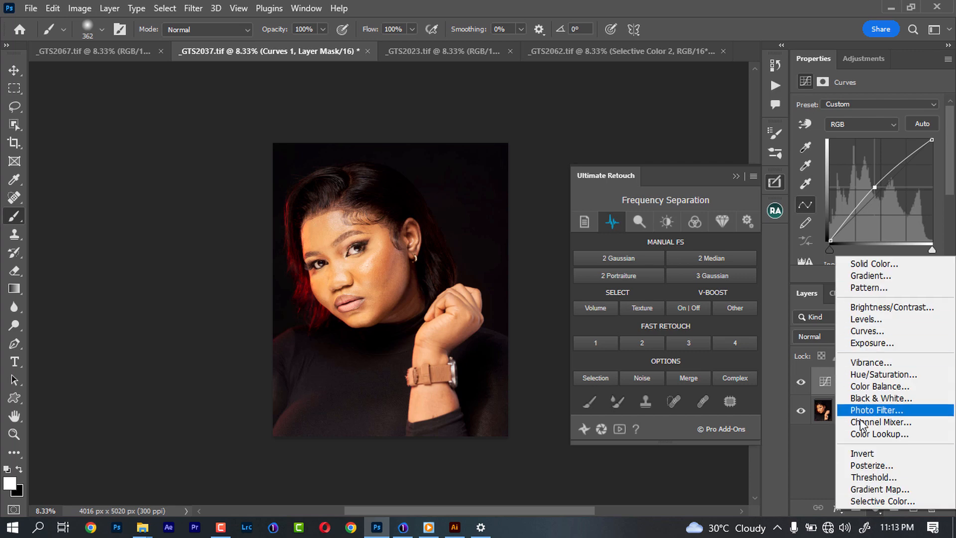
pyautogui.click(883, 501)
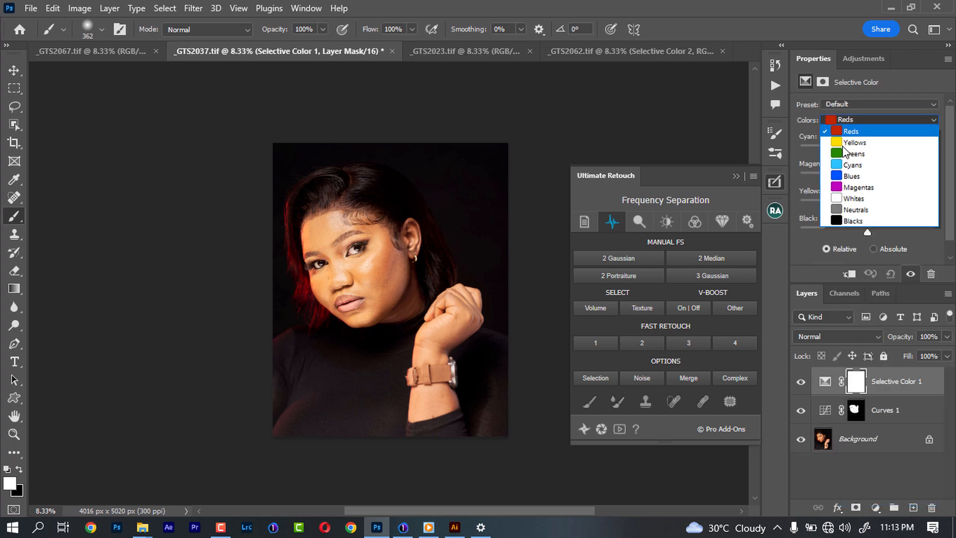
pyautogui.click(854, 142)
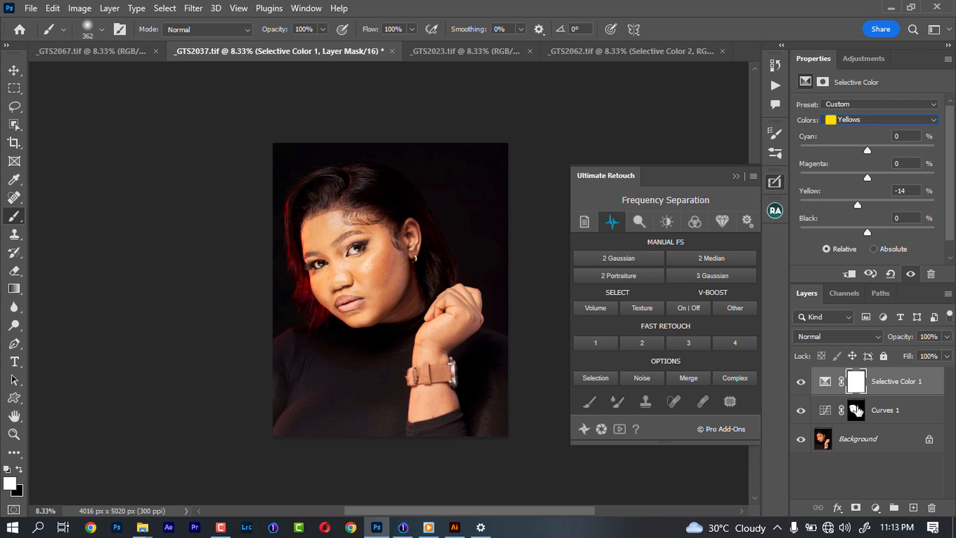
pyautogui.click(855, 381)
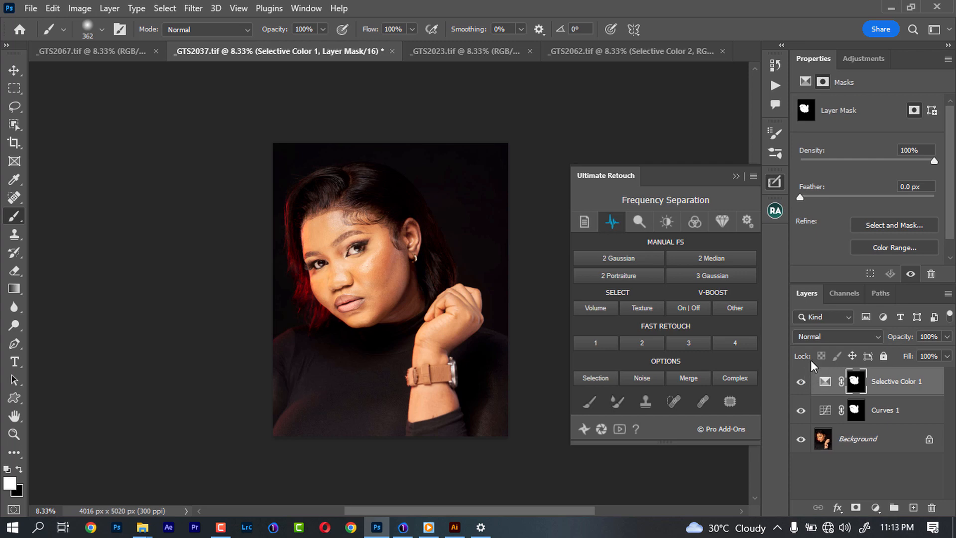
# Group the Curves and Selective Color layers and set the group to 71% opacity
pyautogui.click(801, 438)
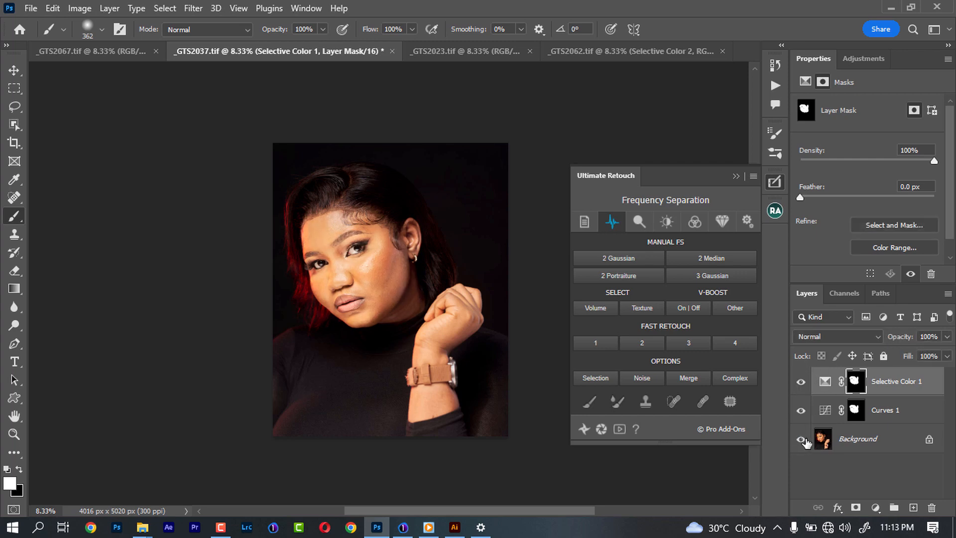
pyautogui.click(802, 439)
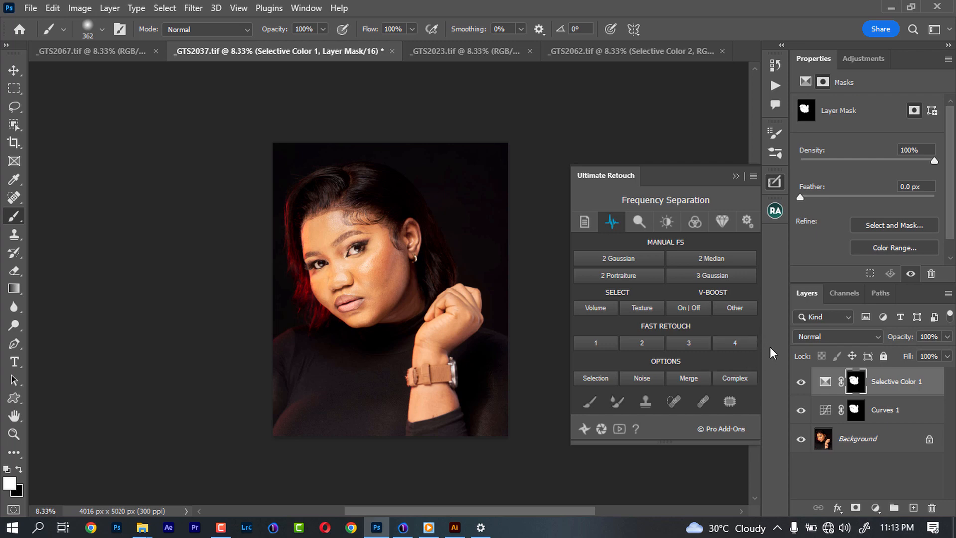
pyautogui.moveTo(783, 346)
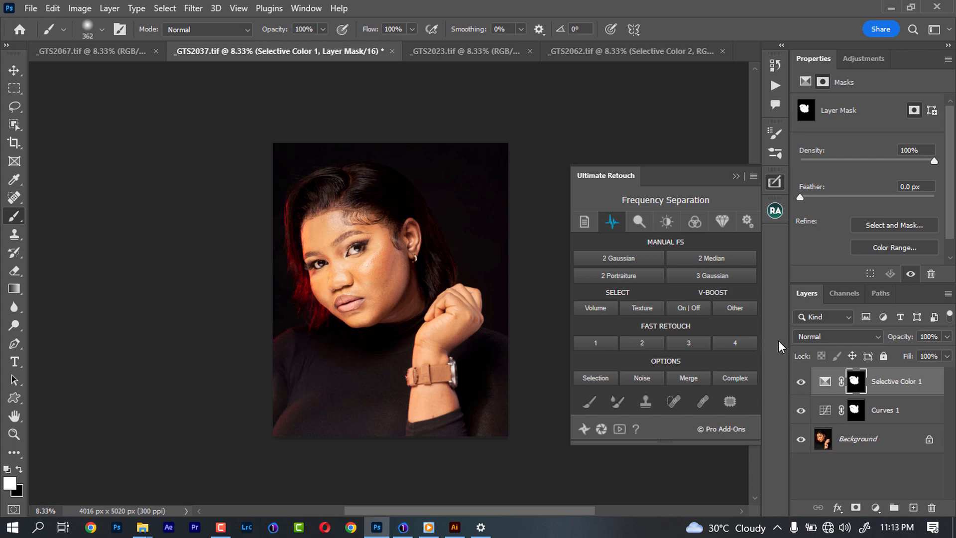
pyautogui.moveTo(893, 399)
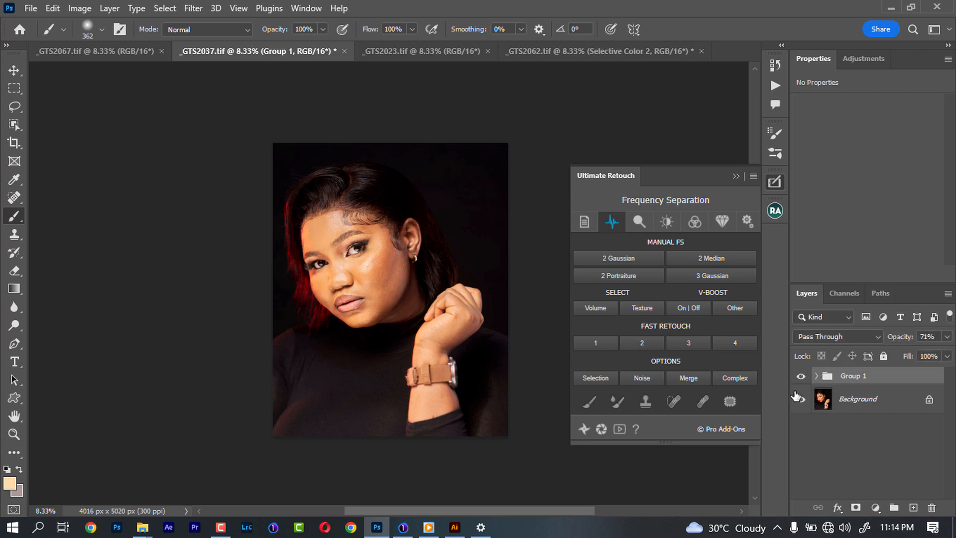
pyautogui.click(801, 376)
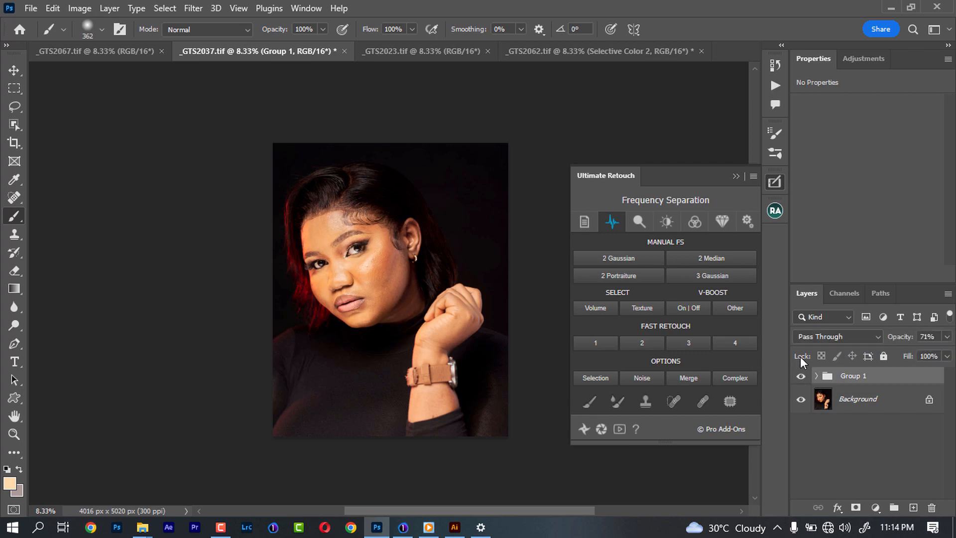
pyautogui.moveTo(845, 320)
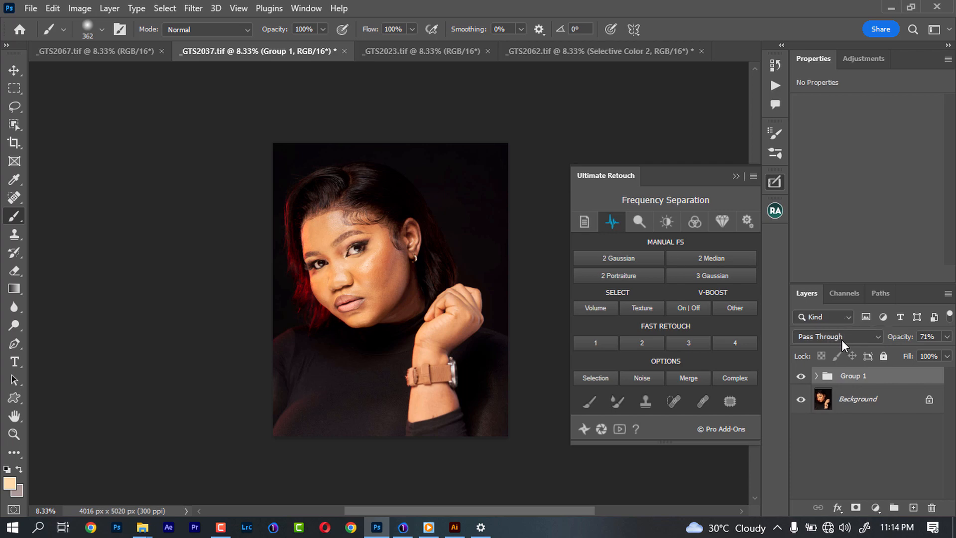
pyautogui.moveTo(808, 342)
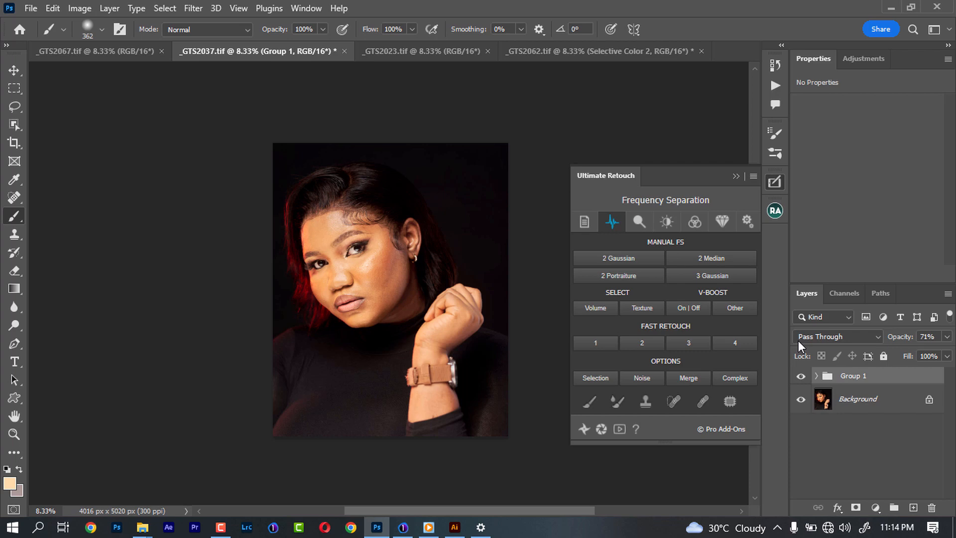
pyautogui.moveTo(809, 347)
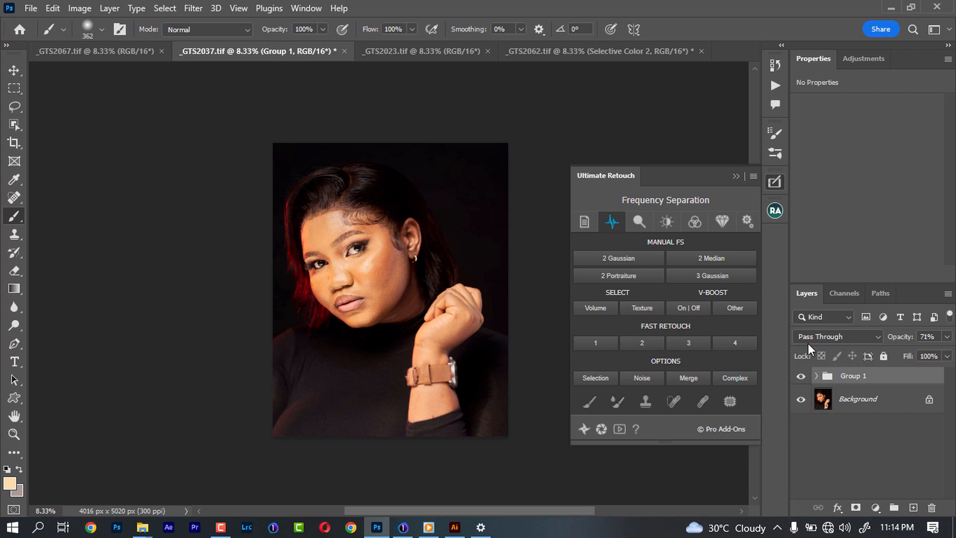
pyautogui.moveTo(805, 348)
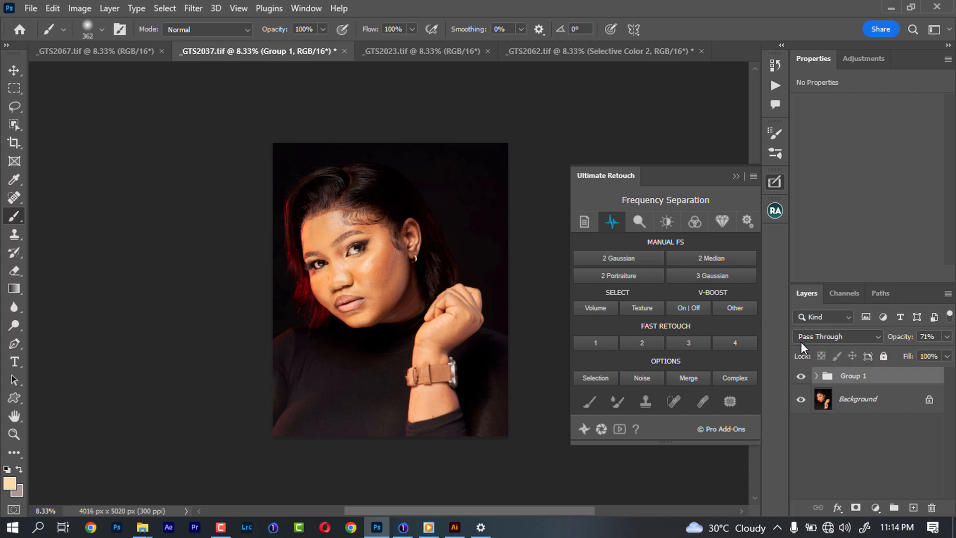
pyautogui.moveTo(816, 344)
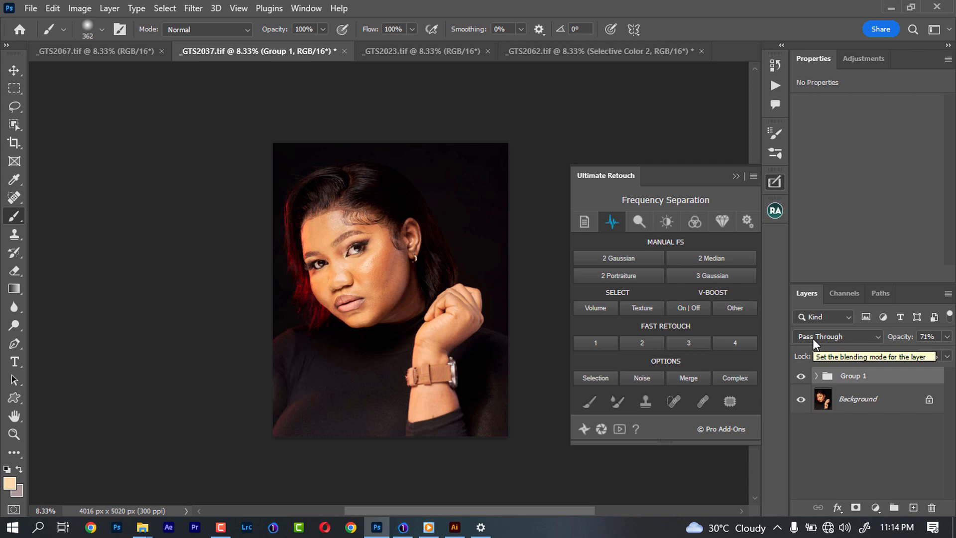
pyautogui.moveTo(767, 361)
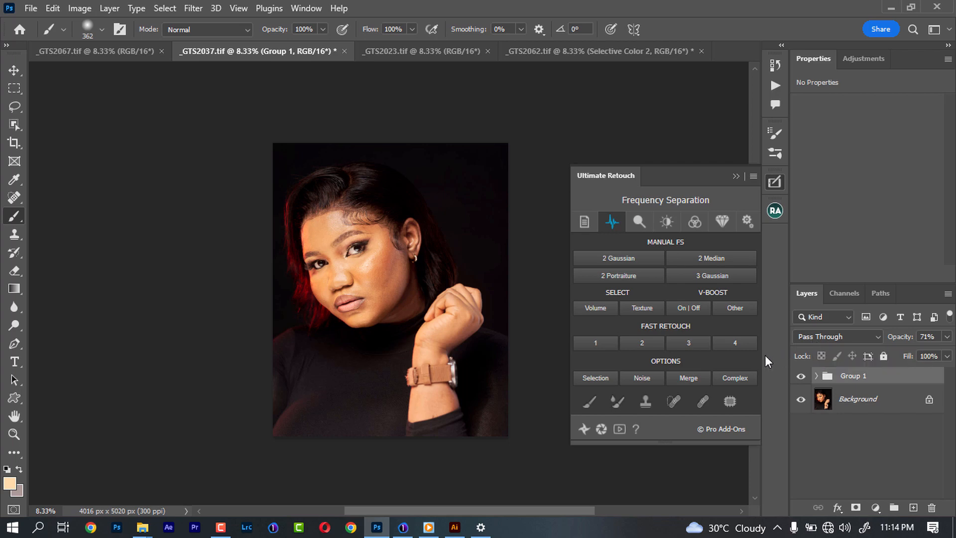